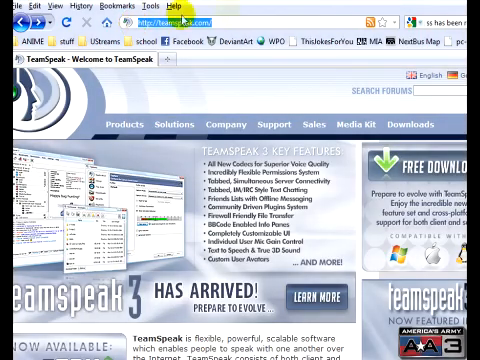
Open the TeamSpeak Downloads page and scroll to the Windows client and server builds
left_click(406, 125)
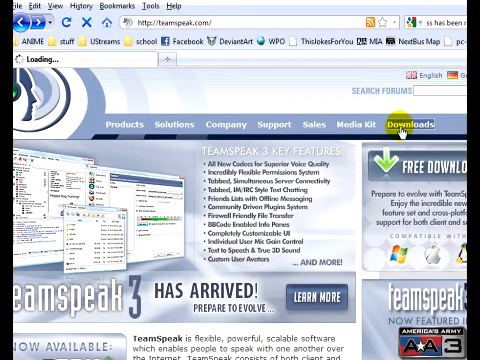
left_click(406, 117)
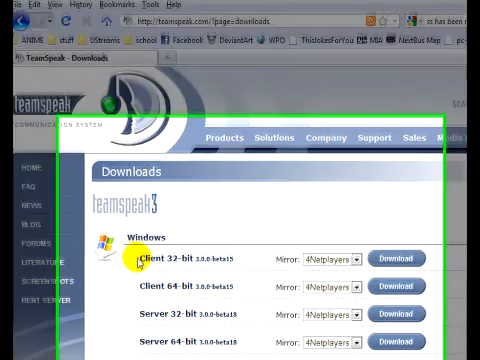
scroll("down", 3)
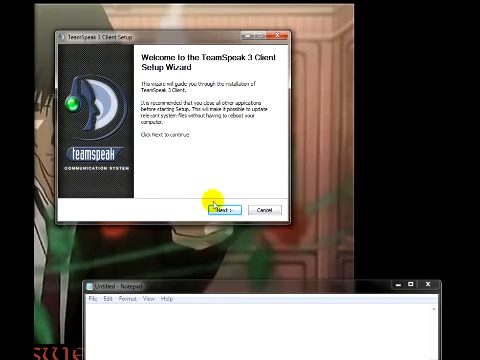
Install TeamSpeak 3 Client for anyone using this computer into the default folder
left_click(222, 209)
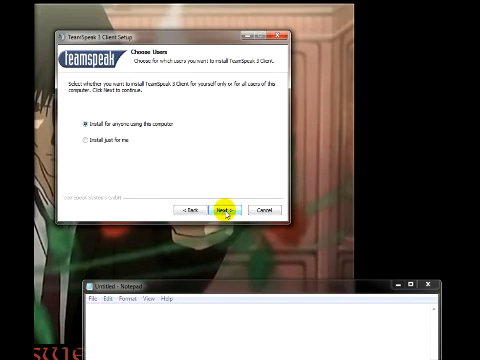
left_click(222, 210)
type("C:\\Program Files\\TeamSpeak 3 Client")
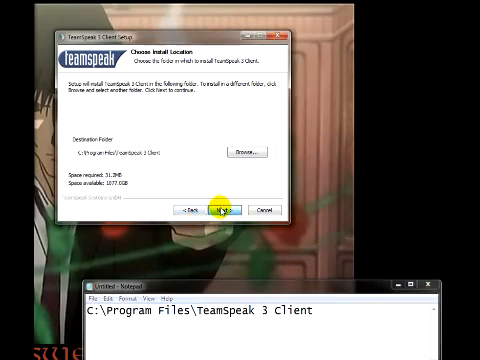
left_click(223, 209)
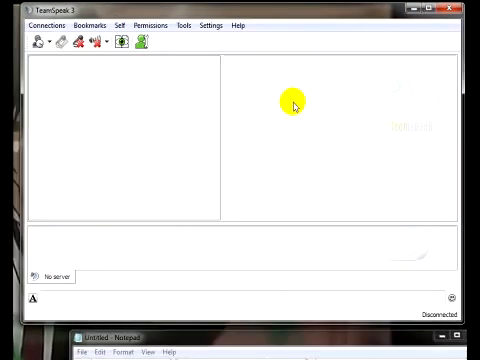
Set voice transmission in the client's capture options to Push-To-Talk
left_click(206, 27)
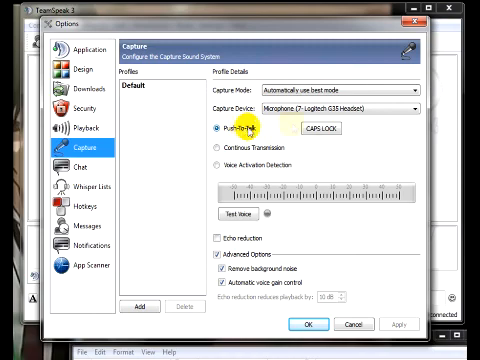
left_click(230, 127)
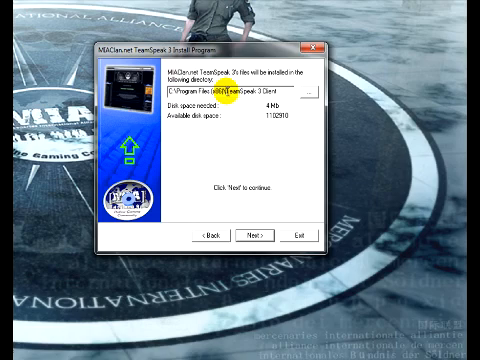
mouse_move(258, 103)
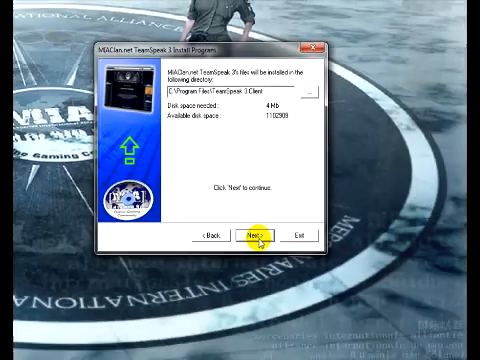
Install the MIAClan files into C:\Program Files\TeamSpeak 3 Client
left_click(256, 234)
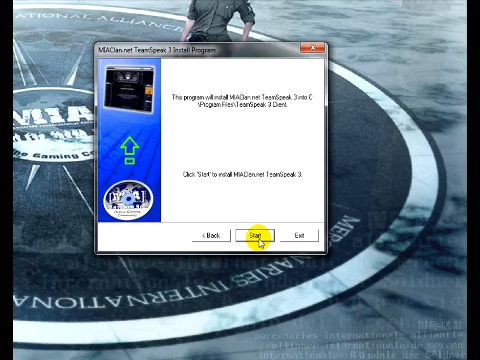
left_click(256, 236)
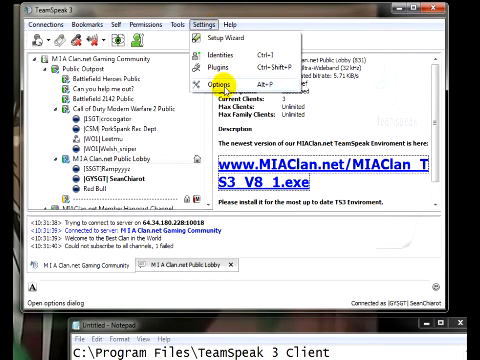
Open the Design options and browse the available interface styles for the MIAClan look
left_click(219, 72)
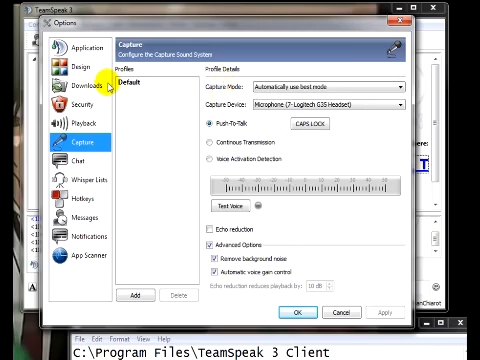
left_click(78, 66)
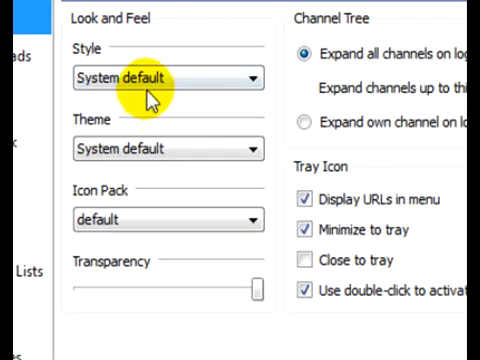
left_click(160, 77)
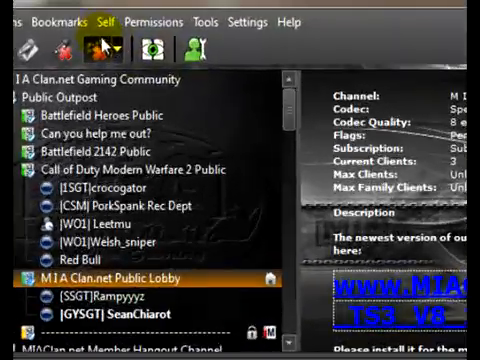
Enter a phonetic nickname for your own user, typing 'sEANc' and 'Seanm'
left_click(108, 22)
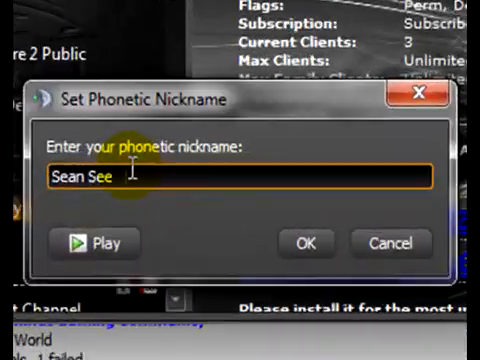
type("sEANc")
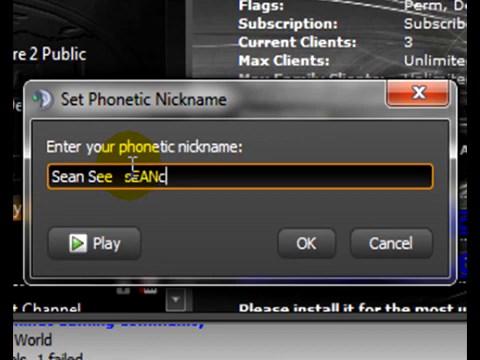
type("Seanm")
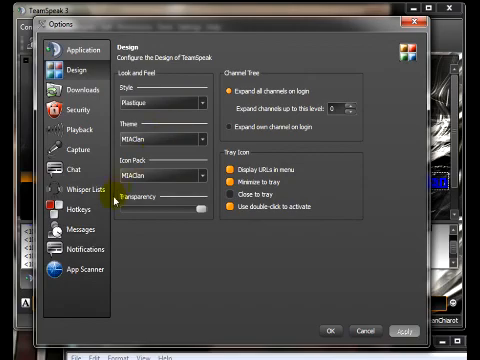
Choose the Minimalist Text to Speech sound pack in Notifications
left_click(76, 249)
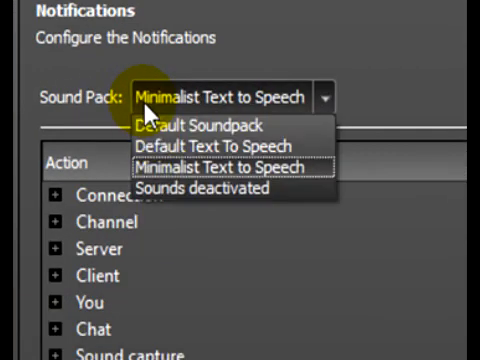
left_click(223, 177)
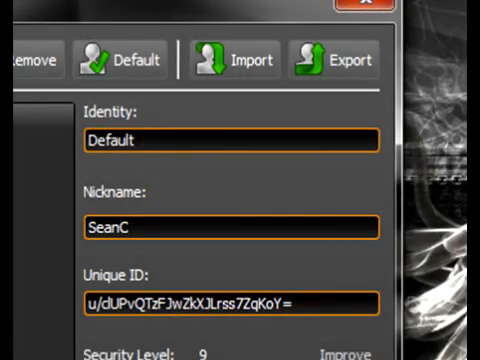
Export the Default identity to a Desktop ID file, then browse for it via Import
left_click(334, 60)
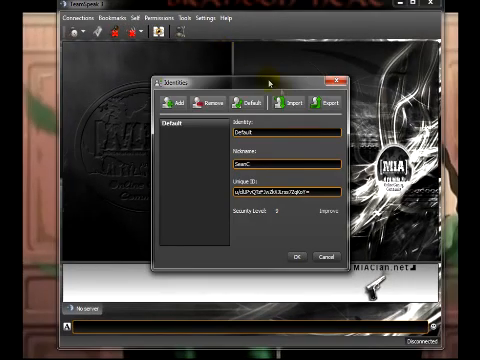
left_click(267, 104)
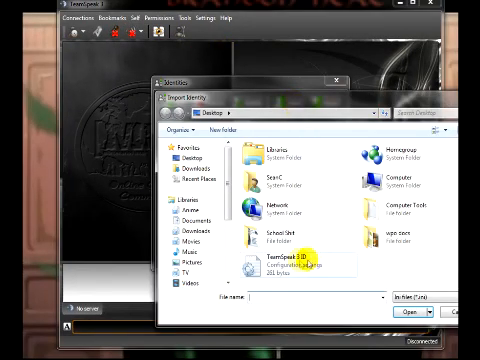